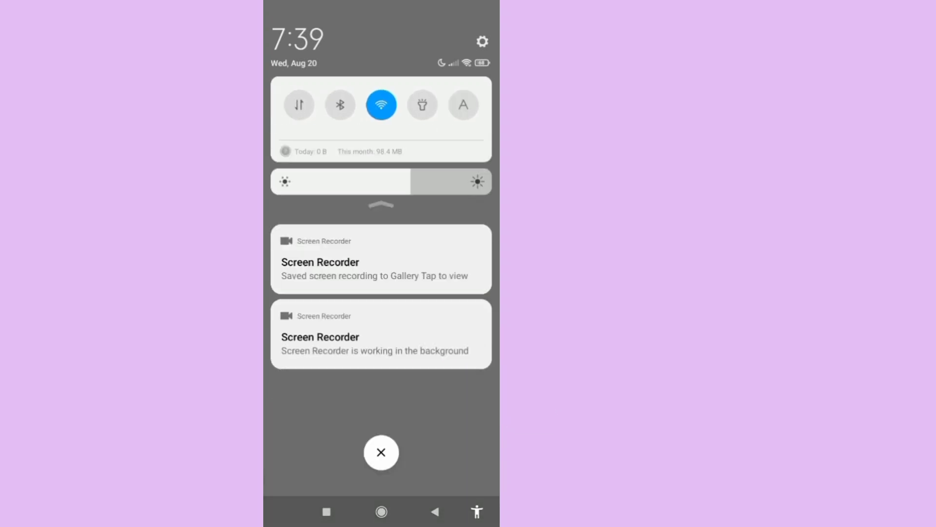
- Close the old-style notification shade to return to the home screen
{"action": "left_click", "coordinate": [381, 452]}
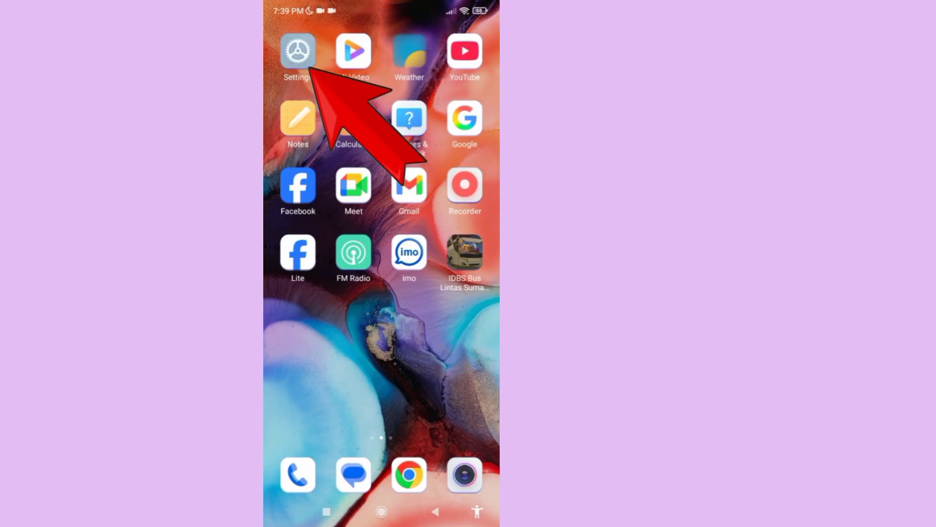
- Launch Settings from the home screen and reach the Services & feedback entry
{"action": "left_click", "coordinate": [298, 51]}
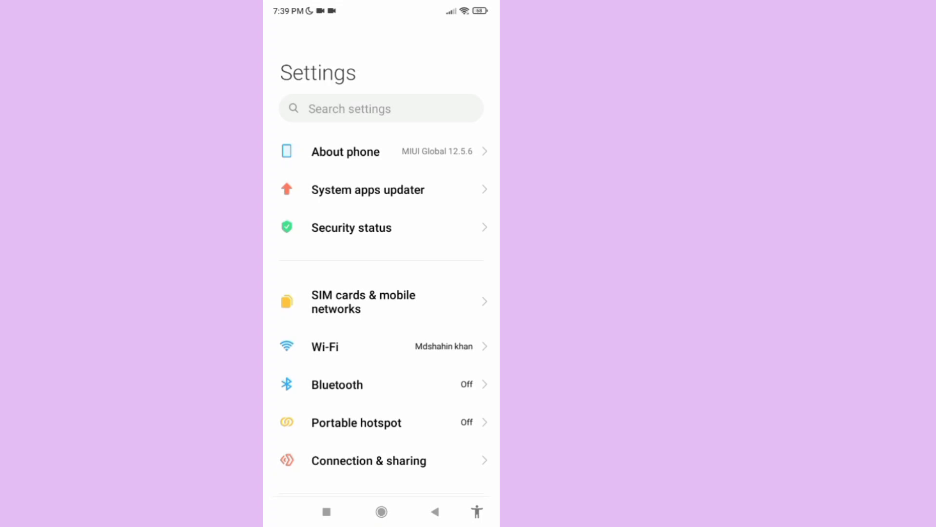
{"action": "scroll", "scroll_direction": "down", "scroll_amount": 3}
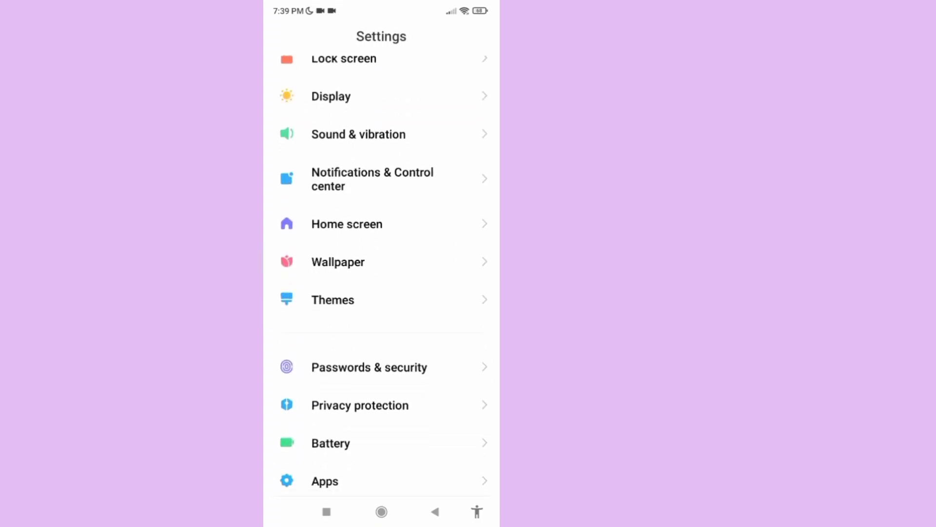
{"action": "scroll", "scroll_direction": "down", "scroll_amount": 3}
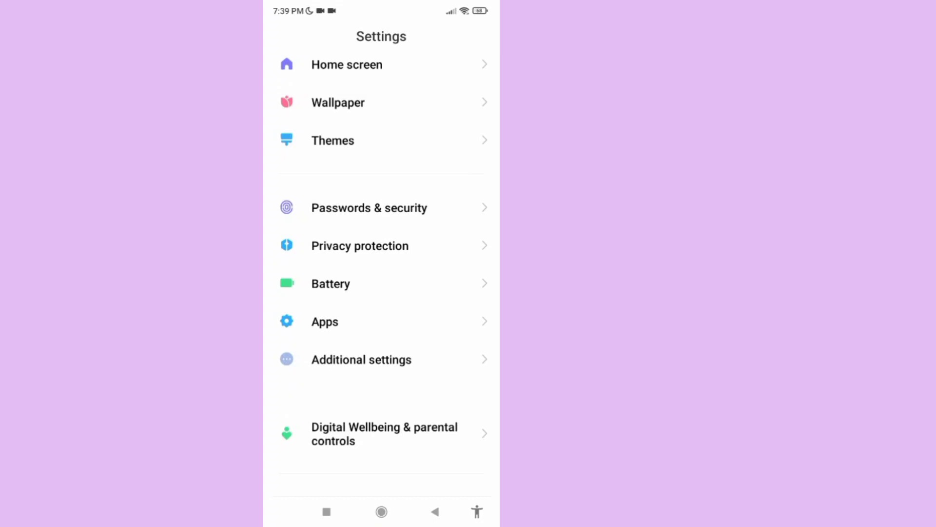
{"action": "scroll", "scroll_direction": "down", "scroll_amount": 3}
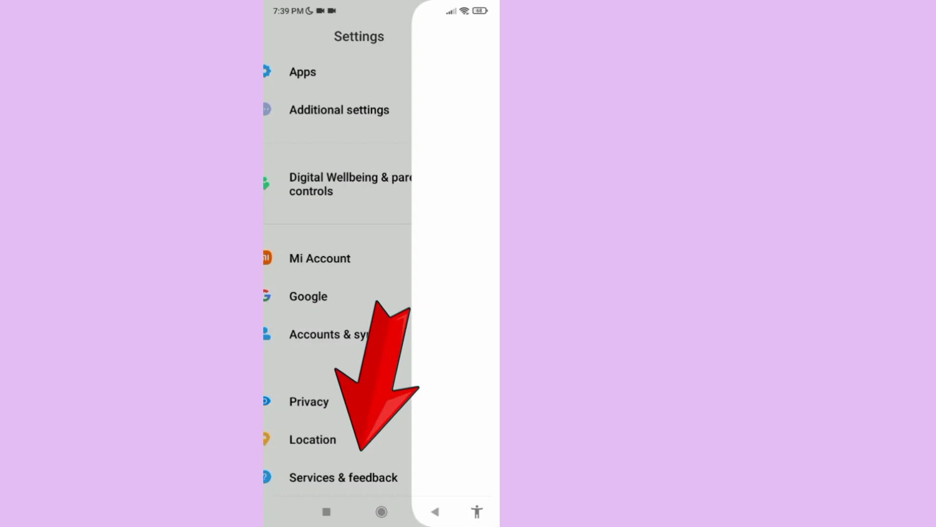
- Start a Services & feedback issue report with Control center chosen as the affected item
{"action": "left_click", "coordinate": [343, 477]}
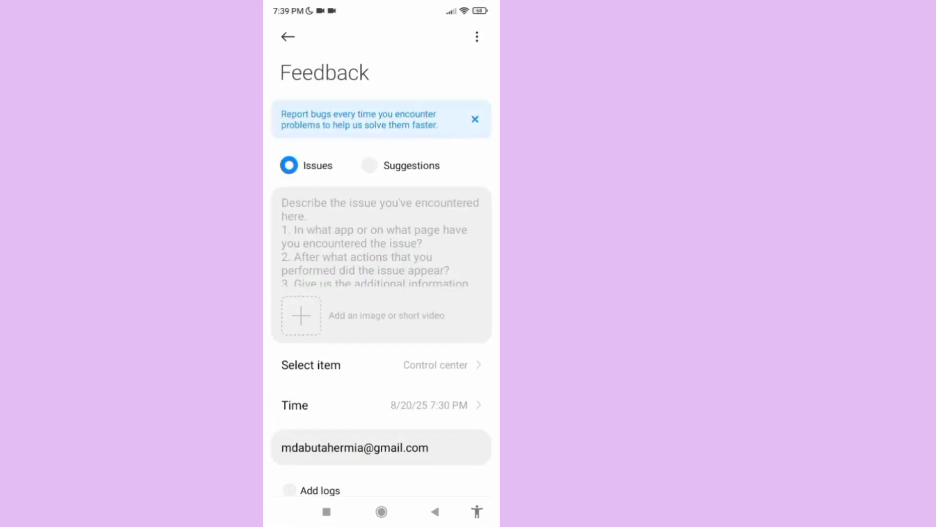
{"action": "left_click", "coordinate": [380, 405]}
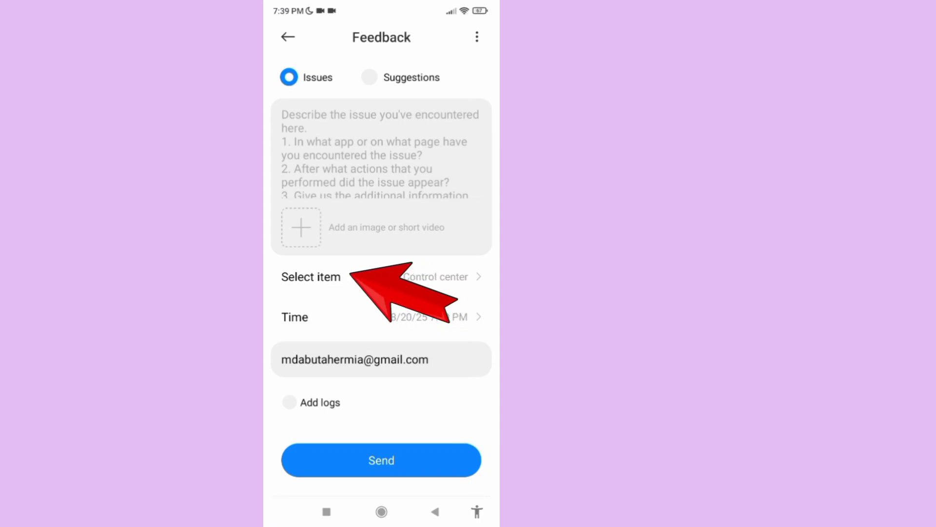
{"action": "left_click", "coordinate": [436, 276]}
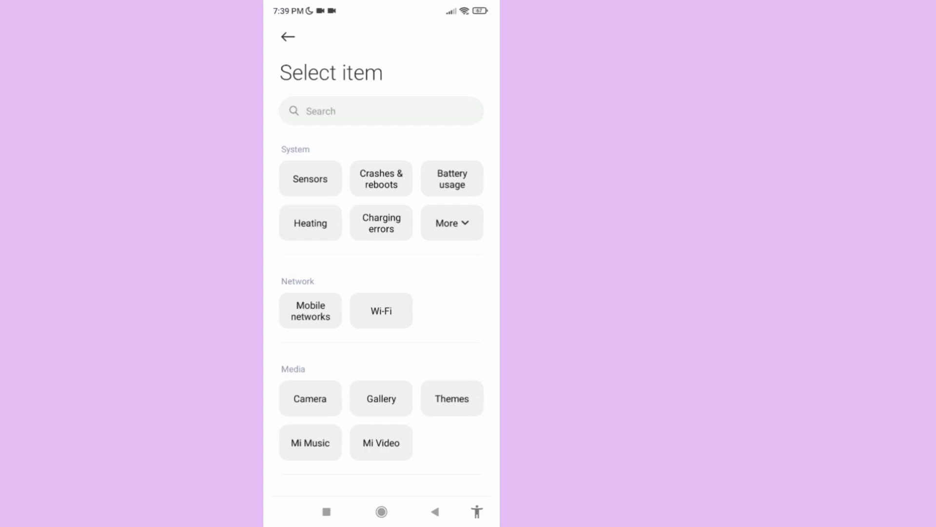
{"action": "scroll", "scroll_direction": "down", "scroll_amount": 3}
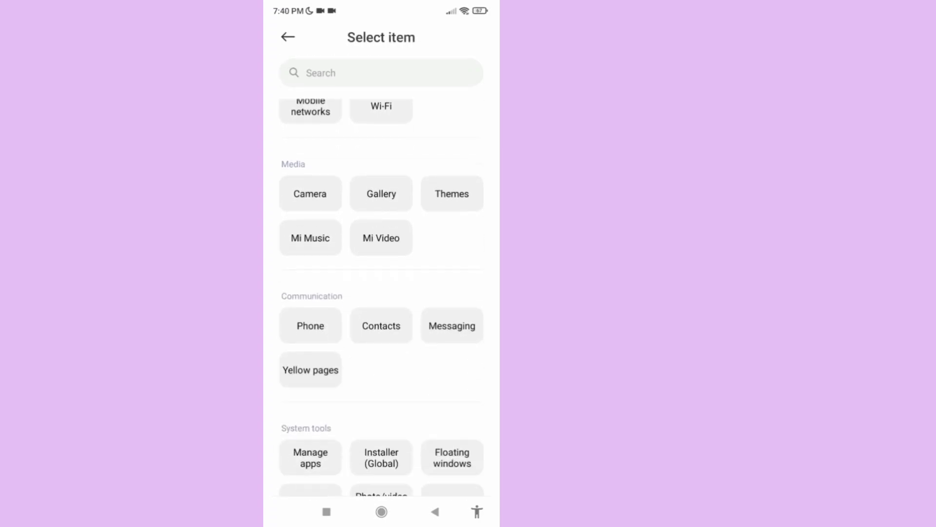
{"action": "scroll", "scroll_direction": "down", "scroll_amount": 3}
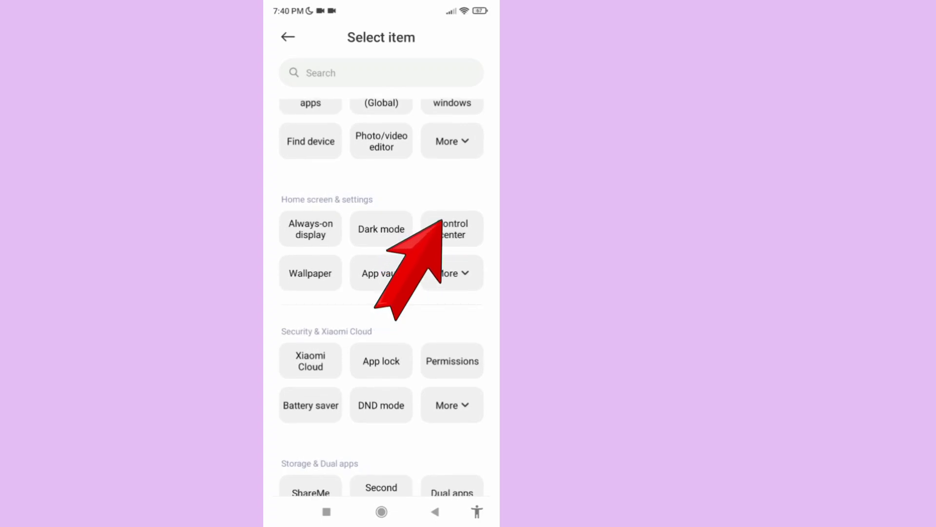
{"action": "left_click", "coordinate": [452, 228]}
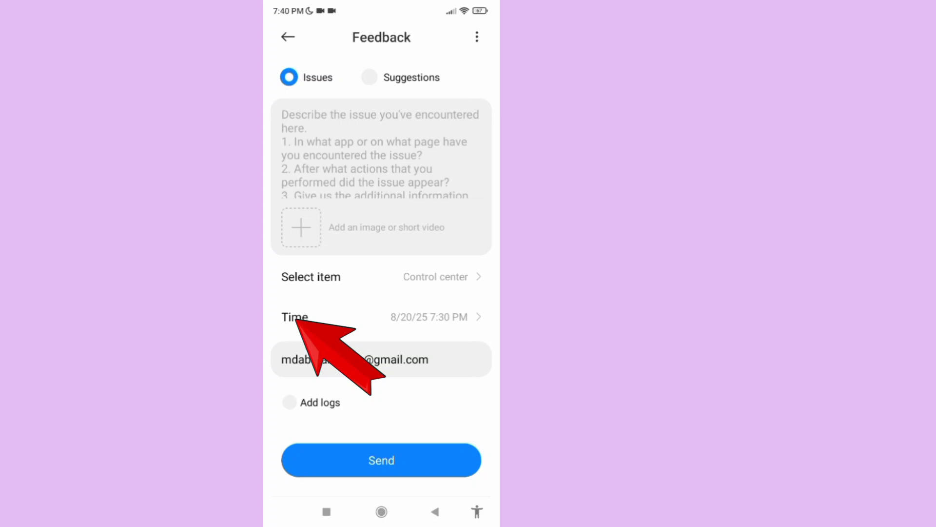
- Confirm the issue time as 8/20/25 7:30 PM in the Select time picker
{"action": "left_click", "coordinate": [381, 316]}
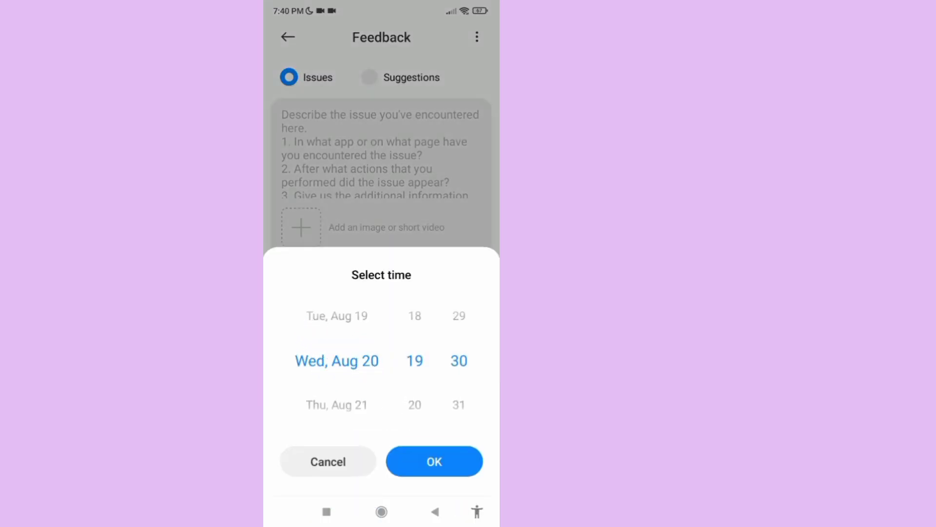
{"action": "left_click", "coordinate": [434, 461]}
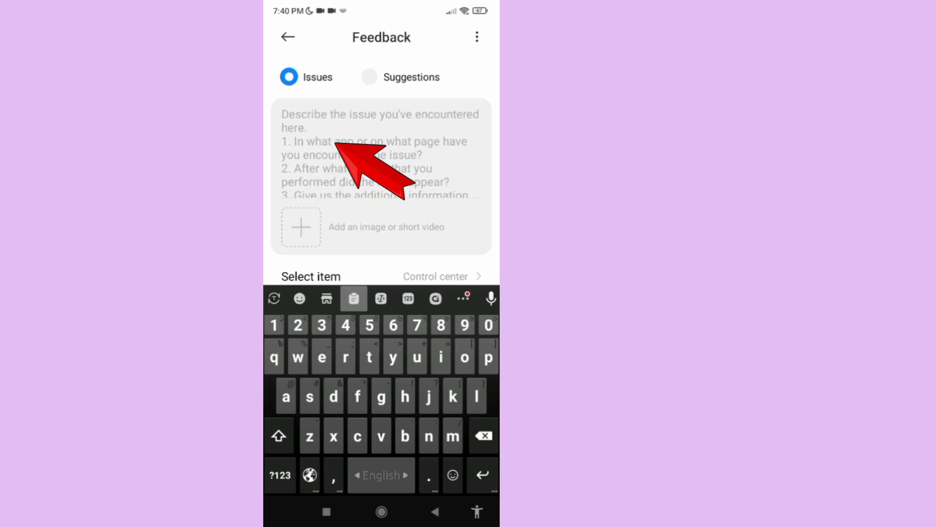
- Describe the issue as 'Control Center Settings Option' and return to the home screen
{"action": "type", "text": "Control Center Settings Option"}
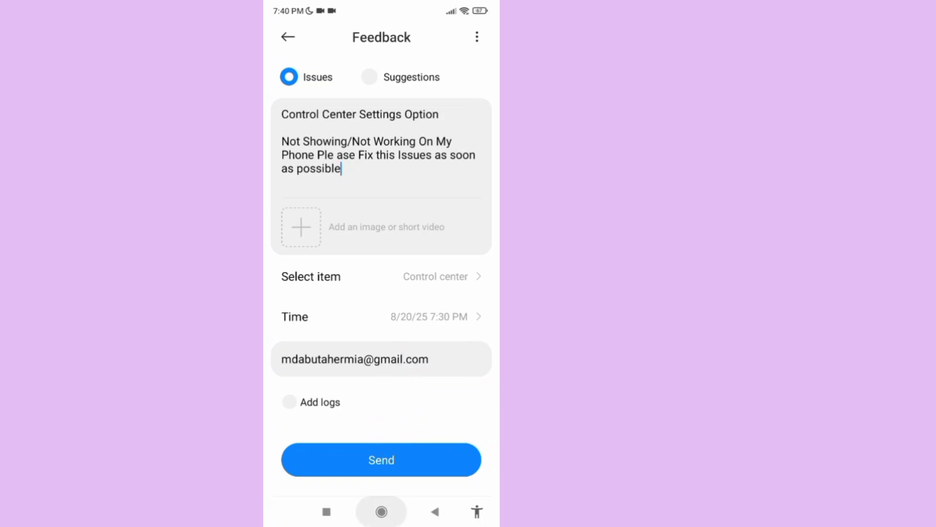
{"action": "left_click", "coordinate": [381, 511]}
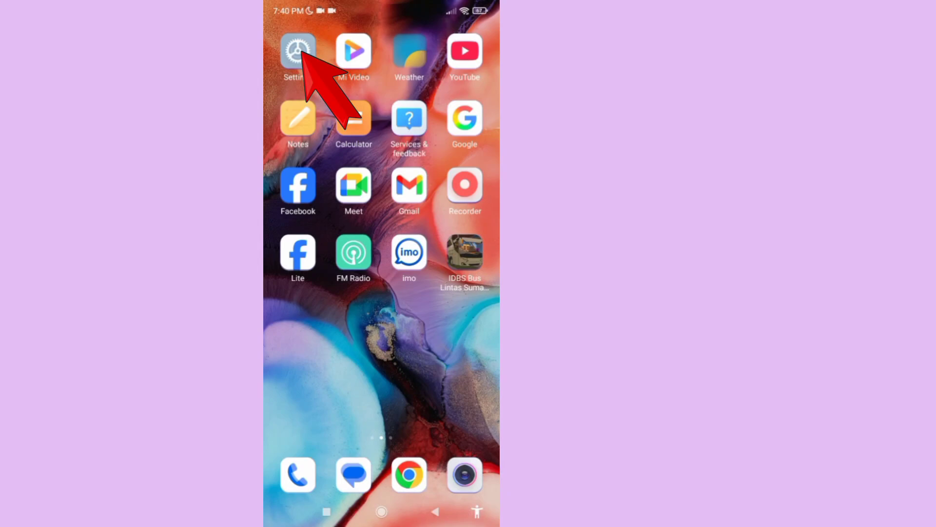
- Reopen Settings and reach the Notifications & Control center entry
{"action": "left_click", "coordinate": [298, 51]}
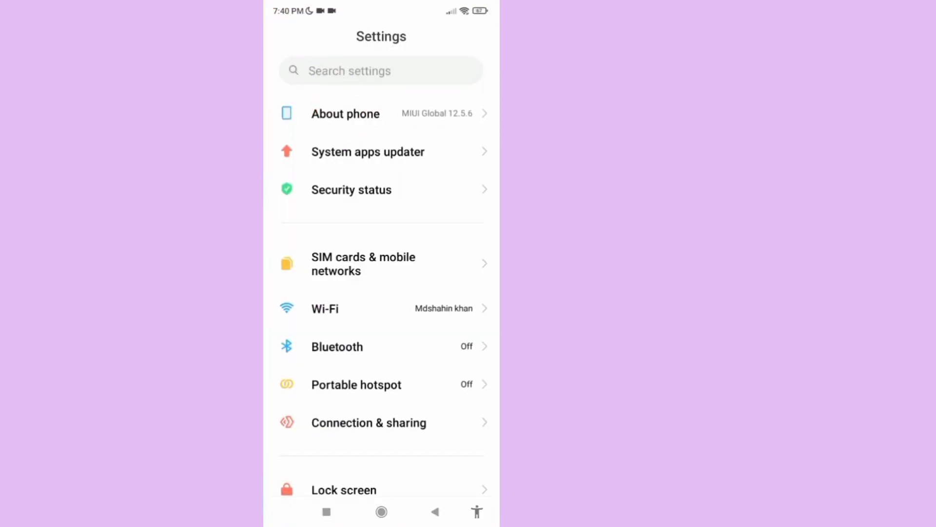
{"action": "scroll", "scroll_direction": "down", "scroll_amount": 3}
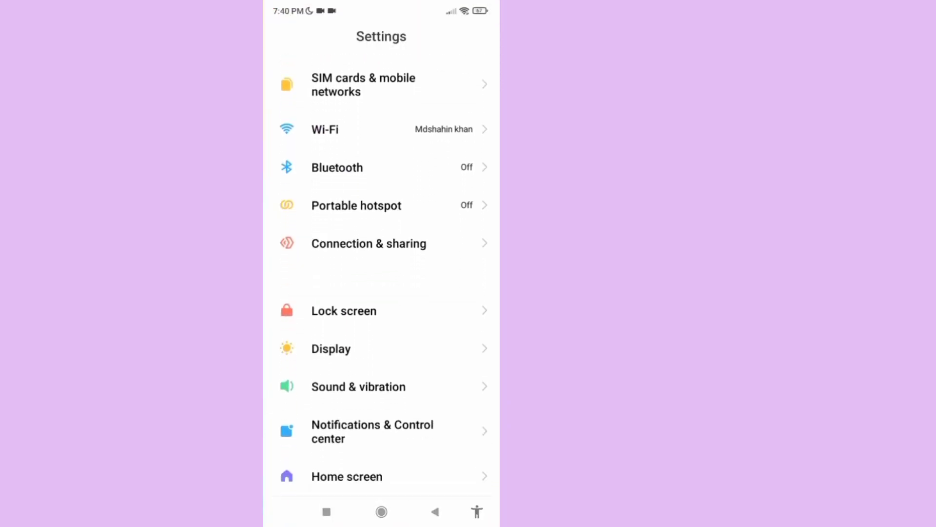
{"action": "scroll", "scroll_direction": "down", "scroll_amount": 3}
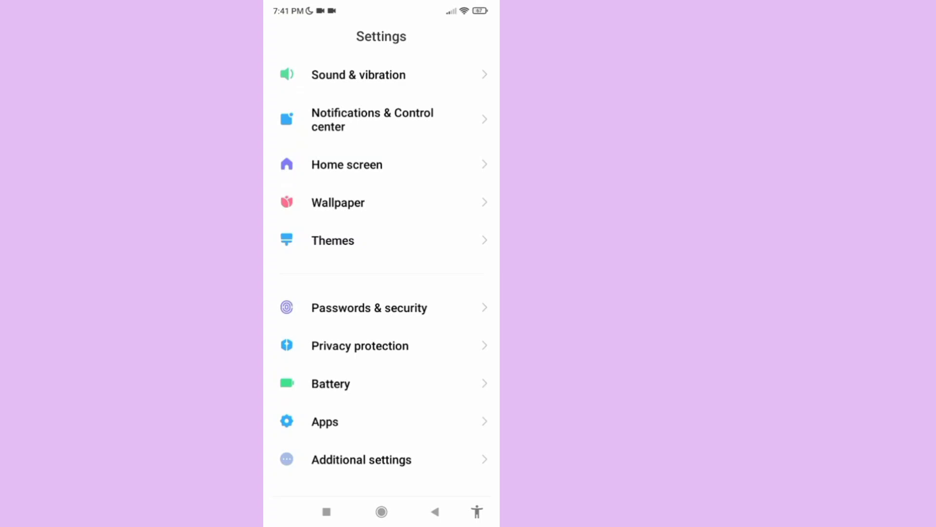
{"action": "scroll", "scroll_direction": "down", "scroll_amount": 3}
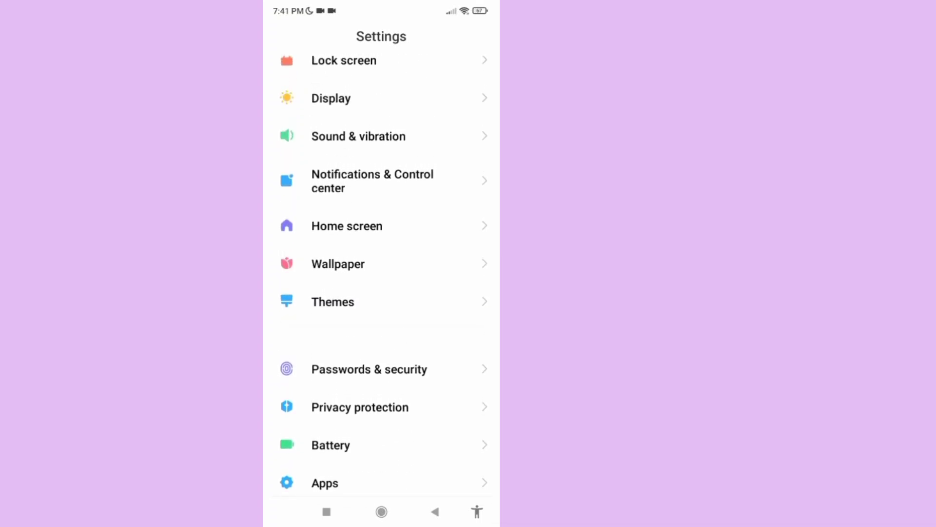
{"action": "left_click", "coordinate": [373, 180]}
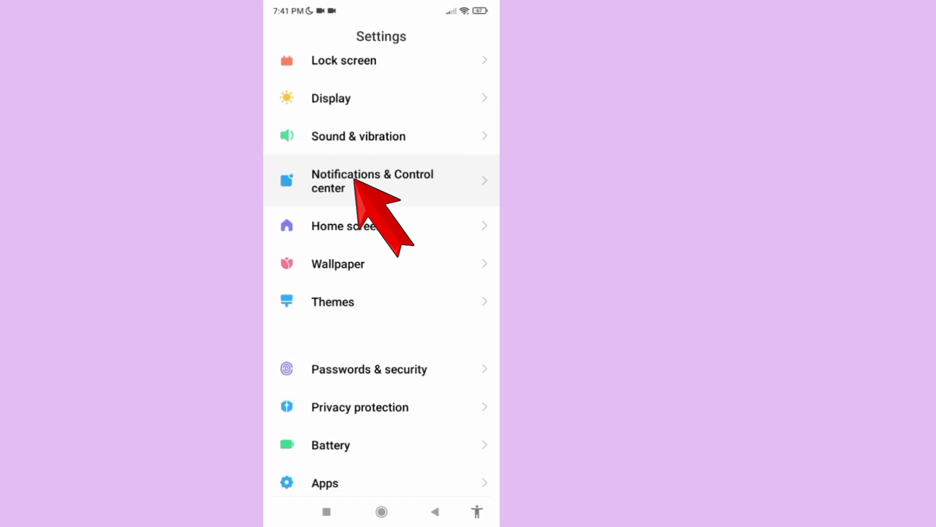
- Set the Control center style to New version under Notifications & Control center
{"action": "left_click", "coordinate": [372, 181]}
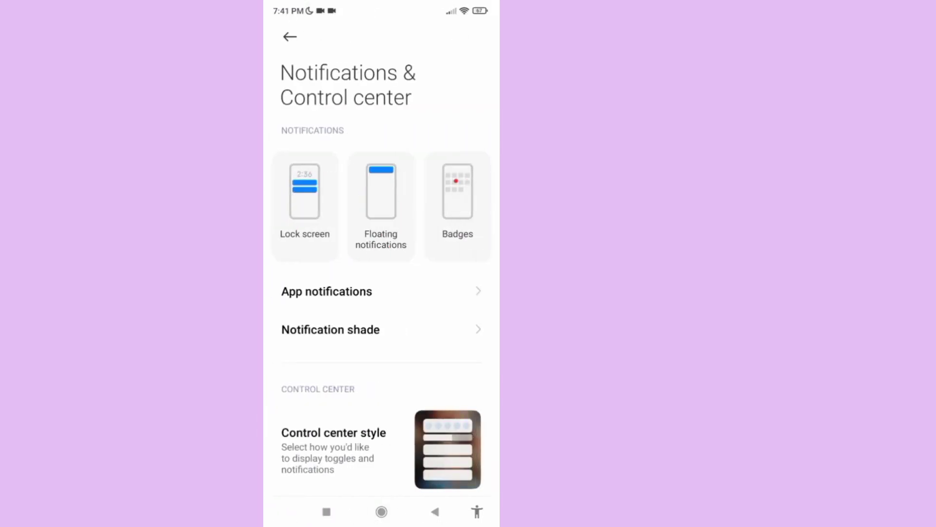
{"action": "scroll", "scroll_direction": "down", "scroll_amount": 3}
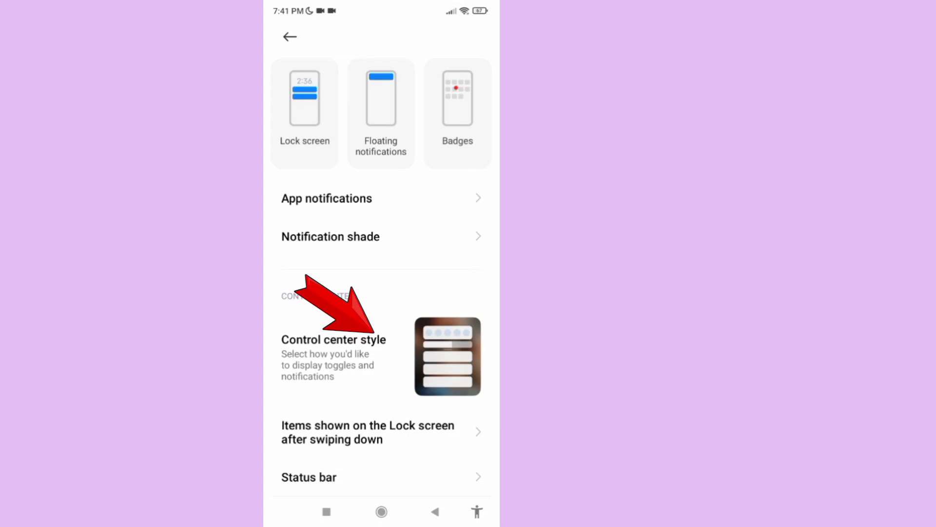
{"action": "left_click", "coordinate": [334, 338]}
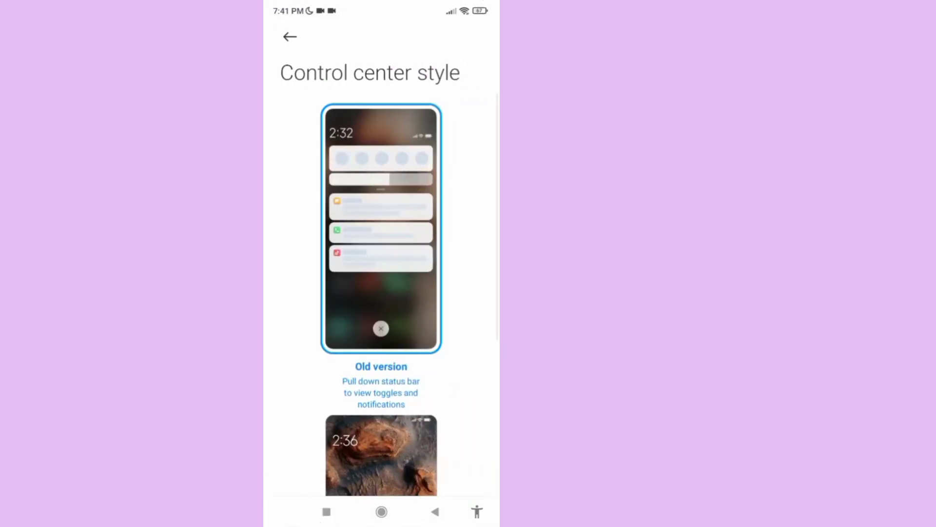
{"action": "scroll", "scroll_direction": "down", "scroll_amount": 3}
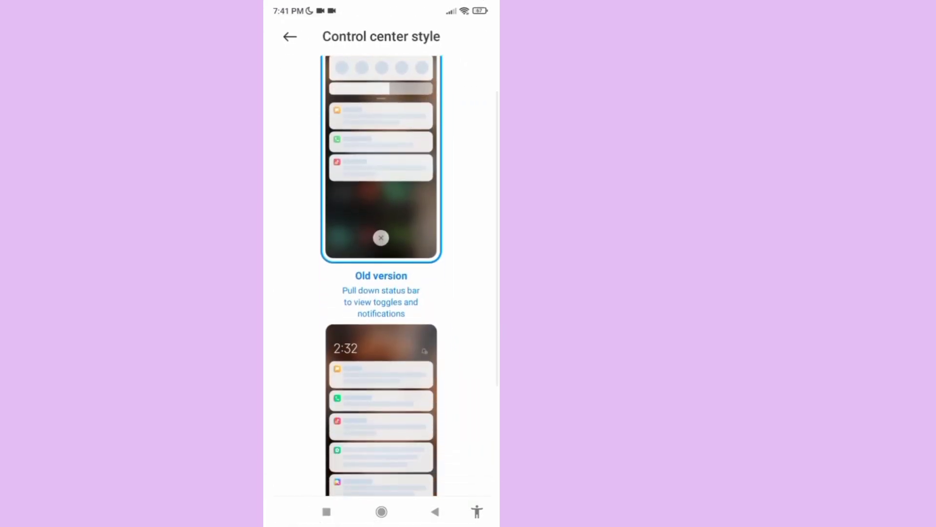
{"action": "scroll", "scroll_direction": "down", "scroll_amount": 3}
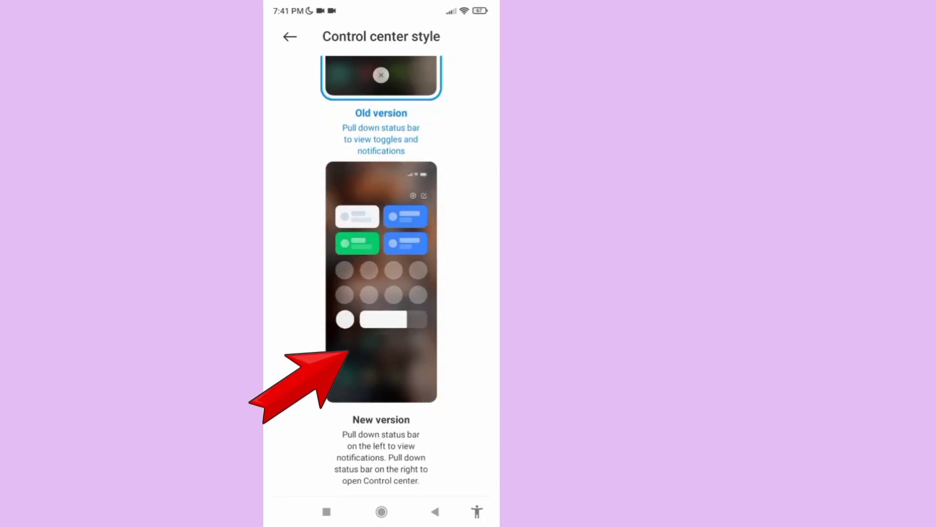
{"action": "left_click", "coordinate": [380, 281]}
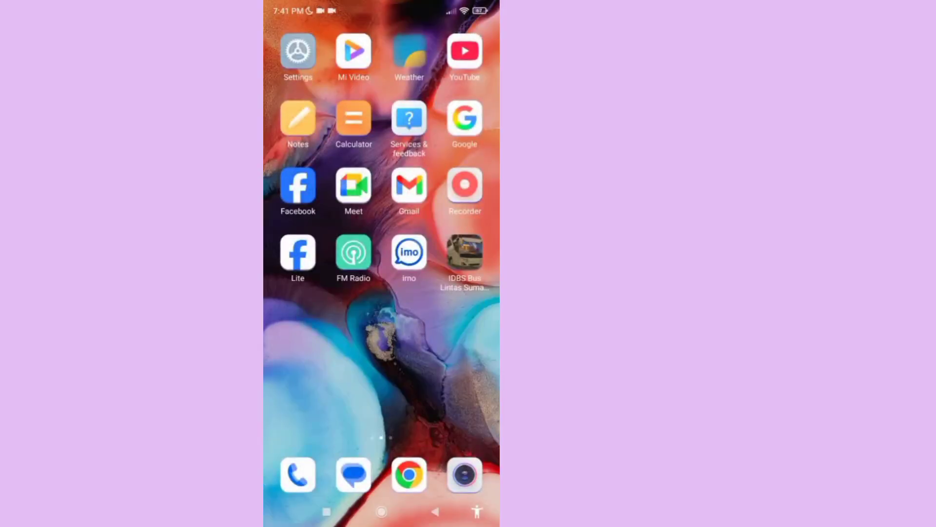
- Pull down from the top right to show the new tile-based control center panel
{"action": "left_click_drag", "start_coordinate": [383, 12], "coordinate": [382, 239]}
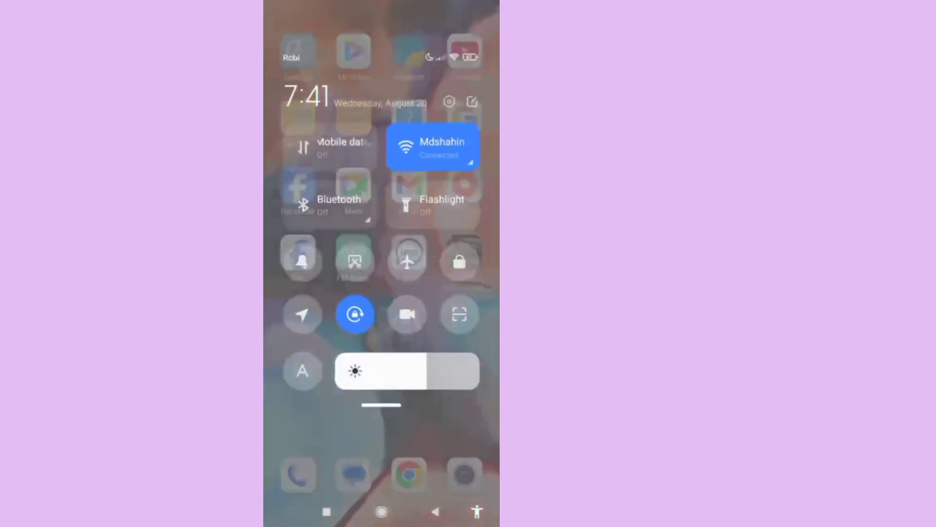